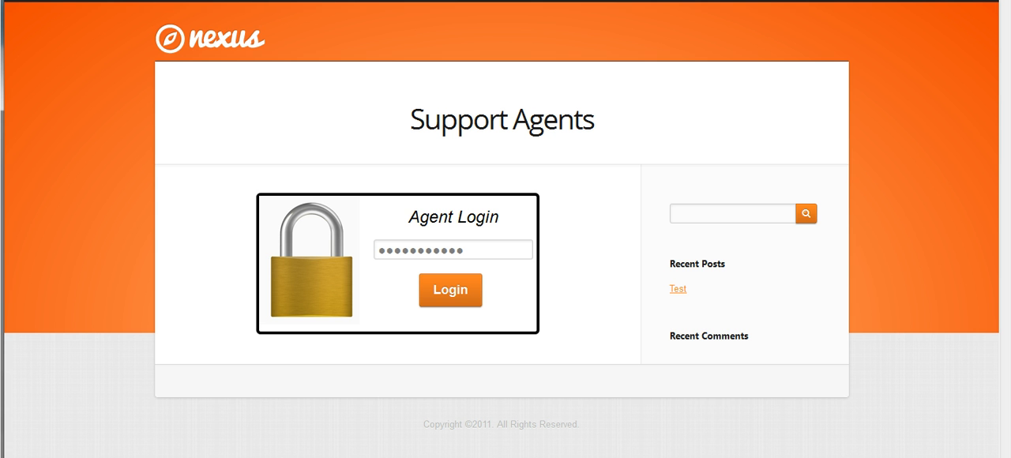
Step: Log in through the Agent Login box to reach the Support Agents console
{"action": "left_click", "coordinate": [448, 289]}
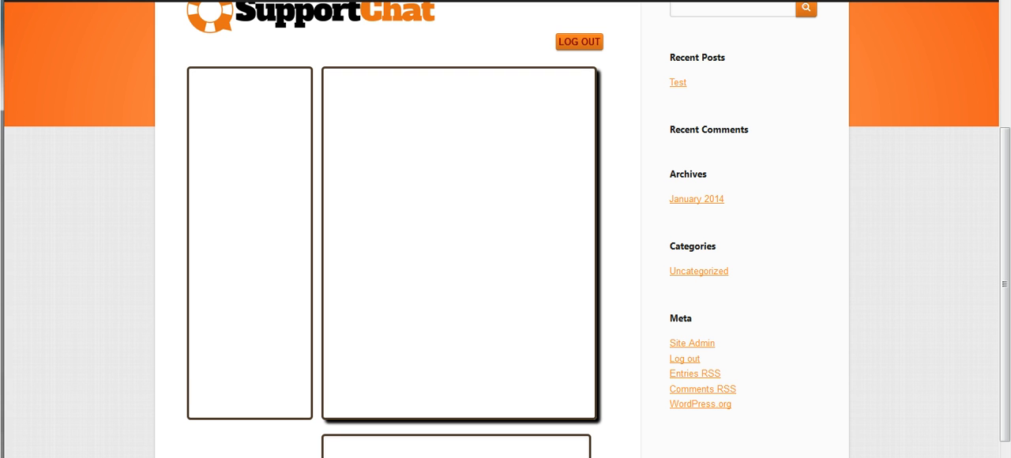
{"action": "mouse_move", "coordinate": [243, 278]}
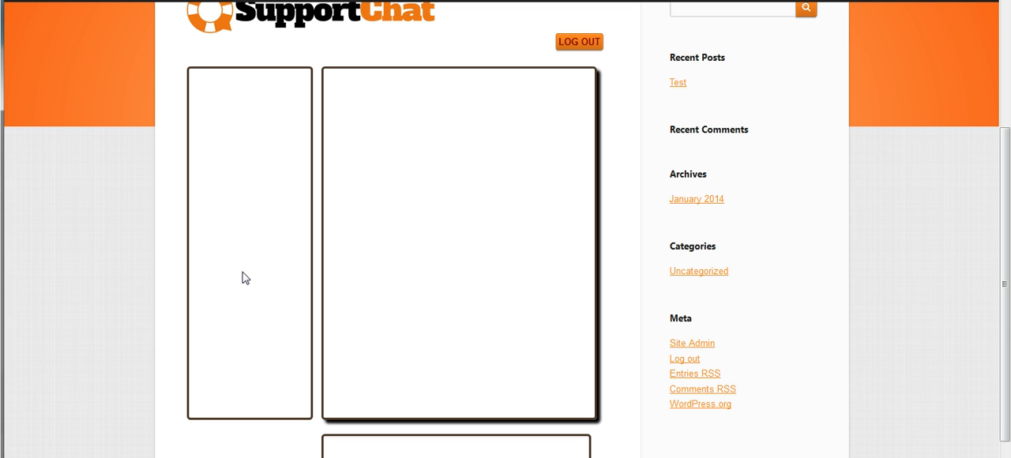
{"action": "mouse_move", "coordinate": [445, 130]}
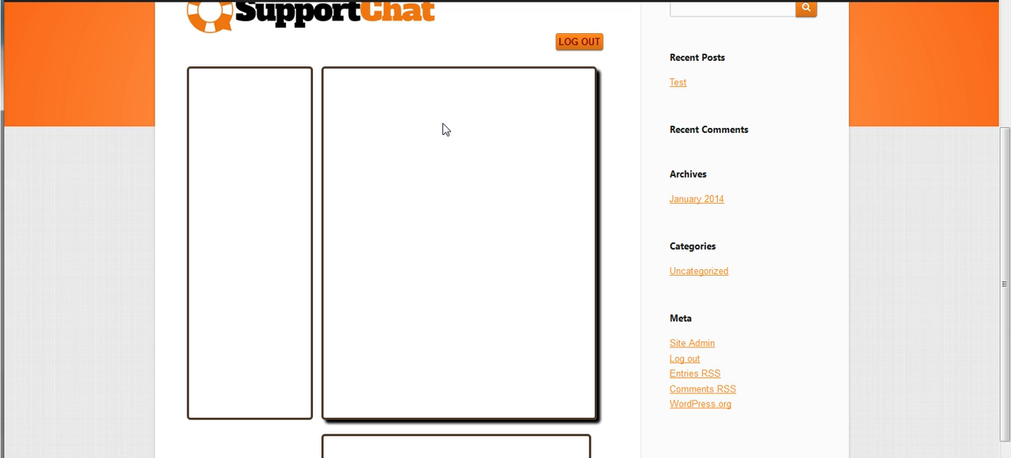
{"action": "mouse_move", "coordinate": [482, 256]}
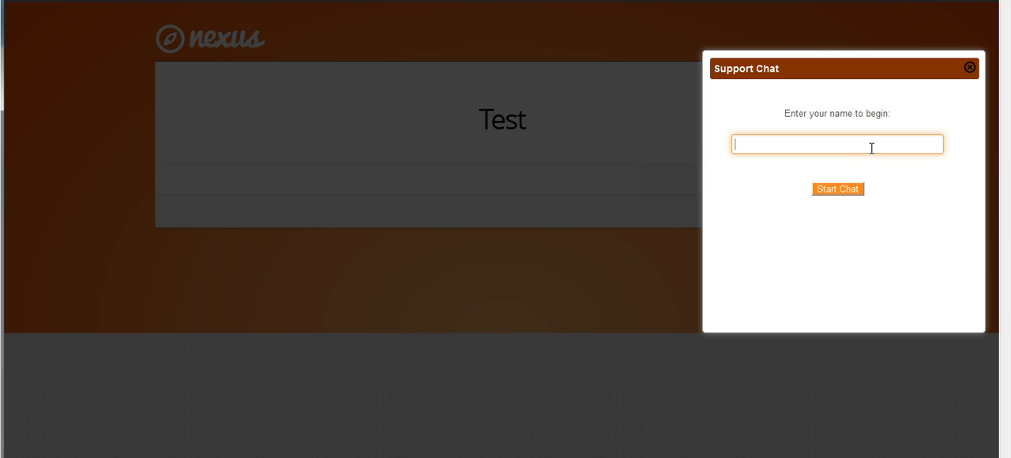
Step: Start a chat as customer 'Brett' and send 'Hello I have a question.'
{"action": "type", "text": "Brett"}
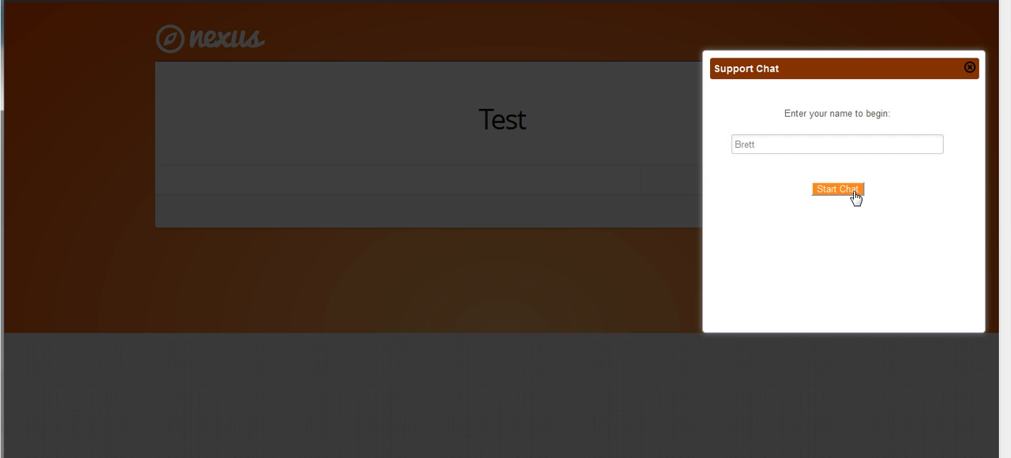
{"action": "left_click", "coordinate": [837, 190]}
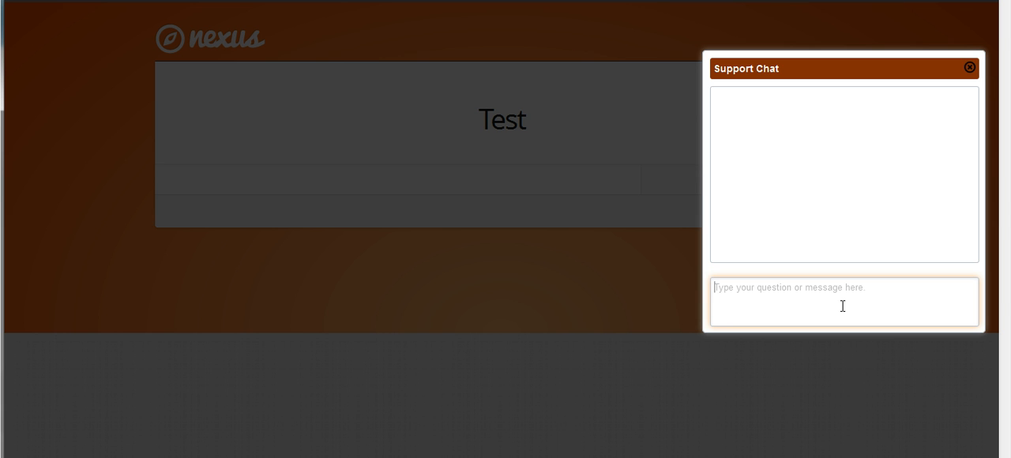
{"action": "type", "text": "Hello I have a"}
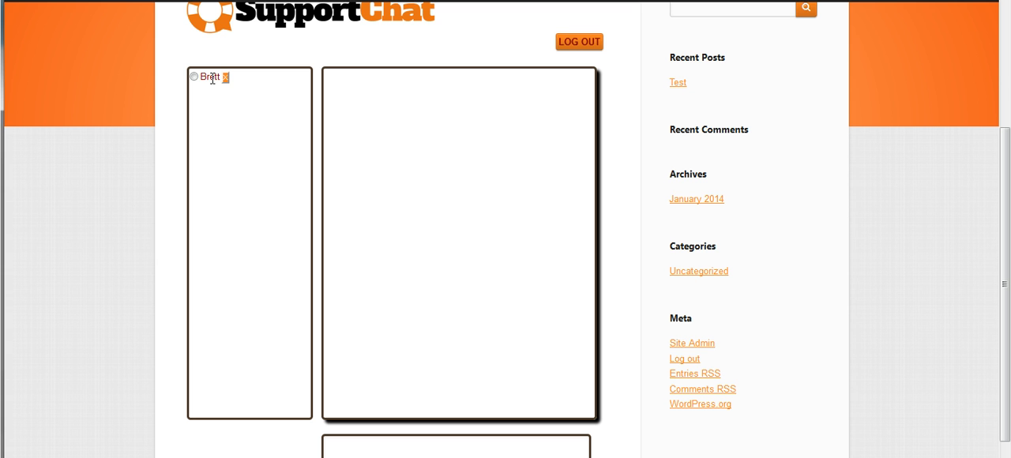
{"action": "mouse_move", "coordinate": [213, 112]}
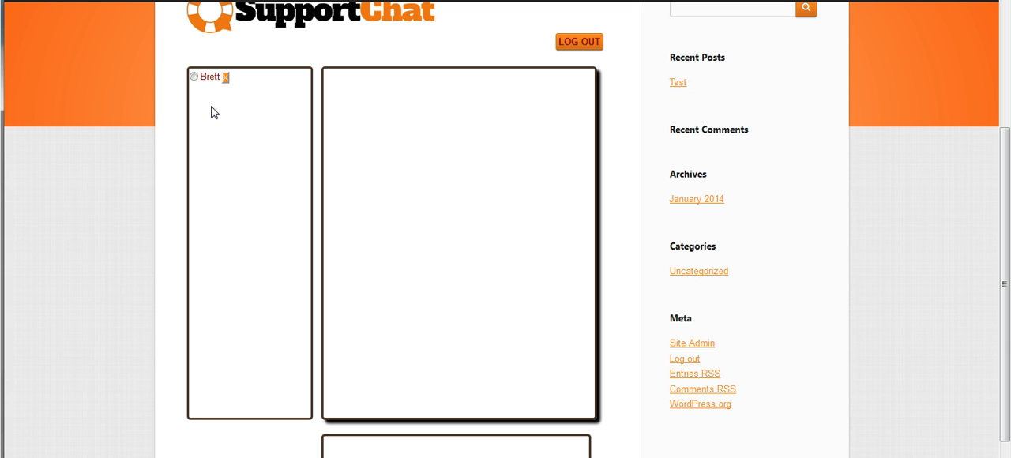
{"action": "mouse_move", "coordinate": [216, 101]}
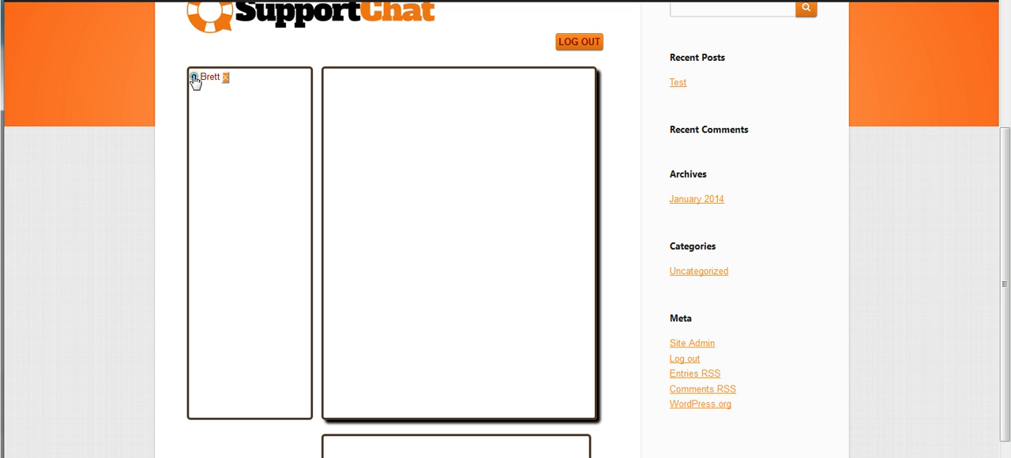
Step: Reply to Brett's waiting conversation with 'How can I help you.'
{"action": "left_click", "coordinate": [194, 77]}
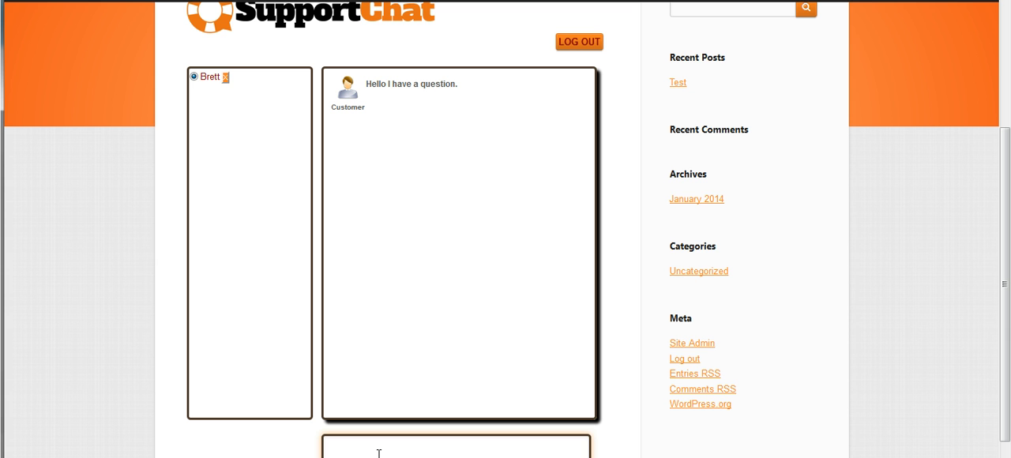
{"action": "type", "text": "Ho"}
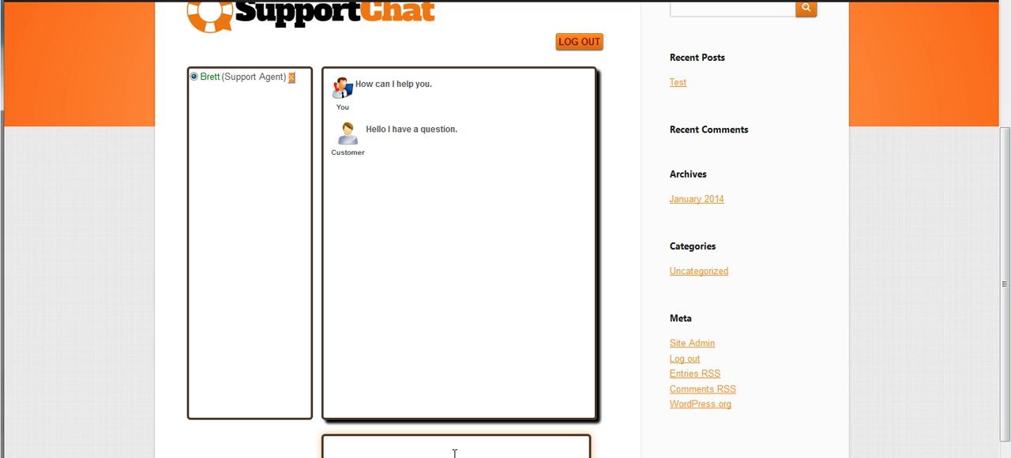
{"action": "mouse_move", "coordinate": [214, 86]}
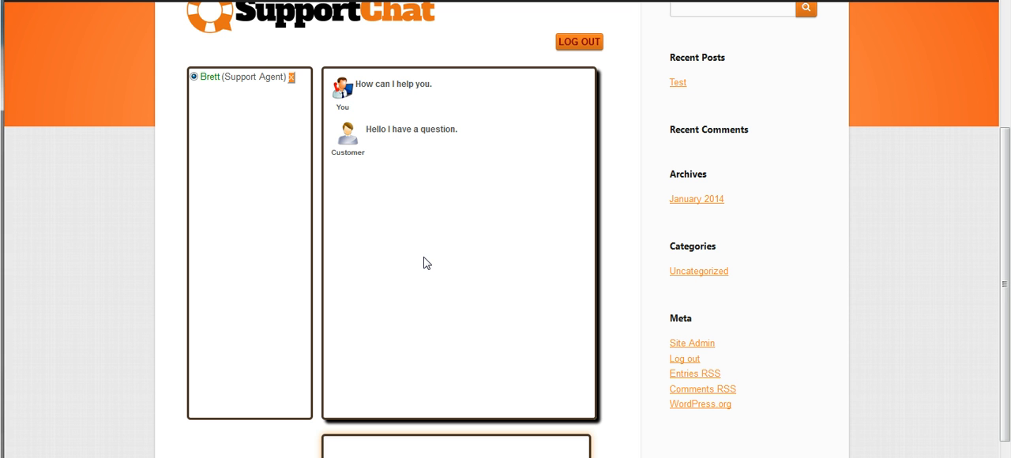
{"action": "mouse_move", "coordinate": [439, 250]}
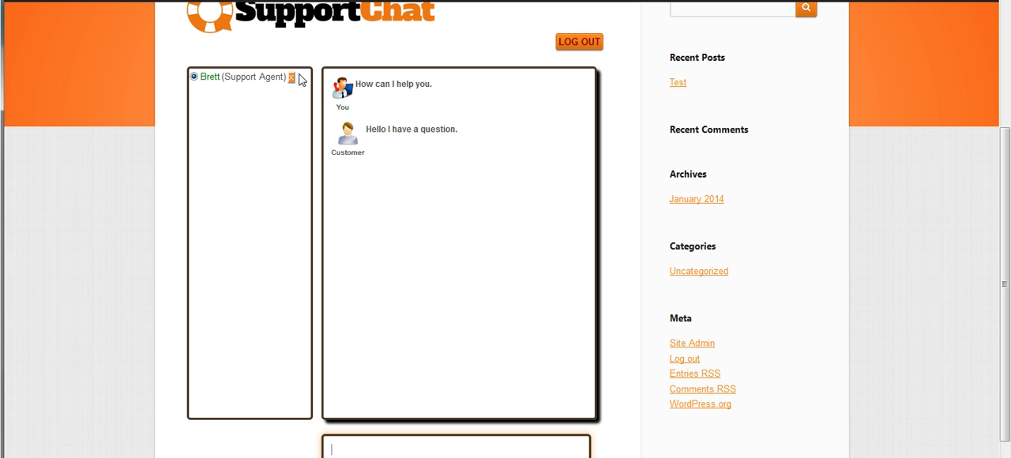
Step: Close Brett out of the chat and confirm, leaving the customer list empty
{"action": "left_click", "coordinate": [294, 79]}
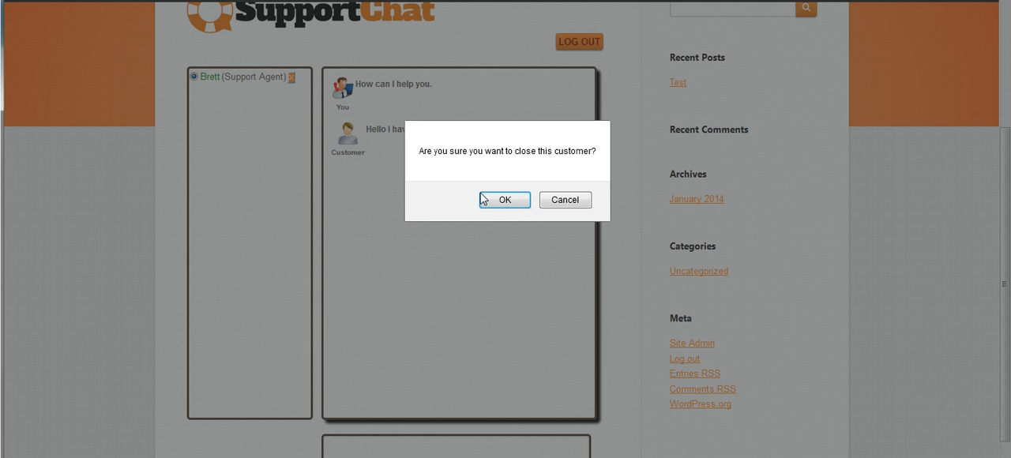
{"action": "left_click", "coordinate": [504, 199]}
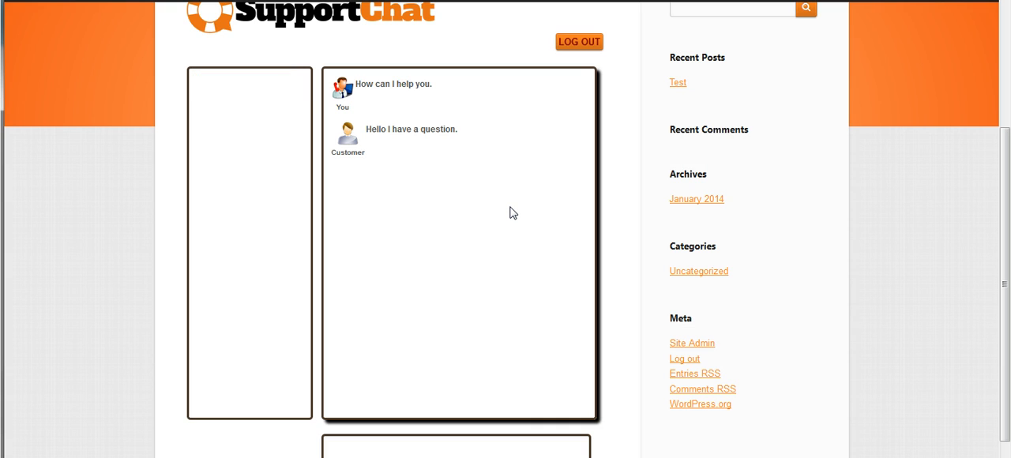